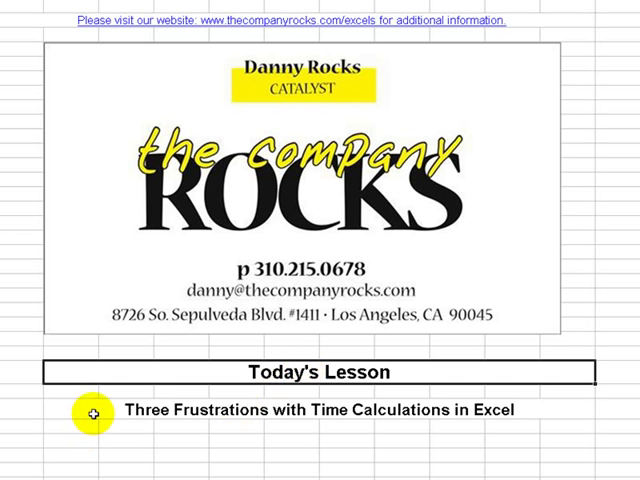
On Frustration #1, format Monday's total D4 as custom h:mm so it reads 8:00, filled through D6
{"action": "scroll", "scroll_direction": "down", "scroll_amount": 3}
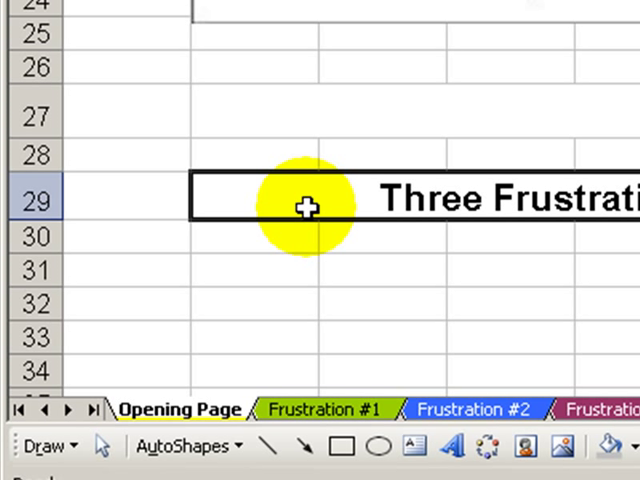
{"action": "mouse_move", "coordinate": [372, 302]}
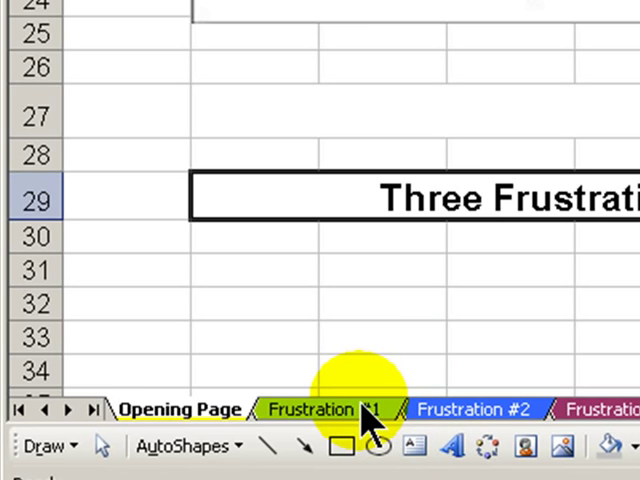
{"action": "left_click", "coordinate": [310, 408]}
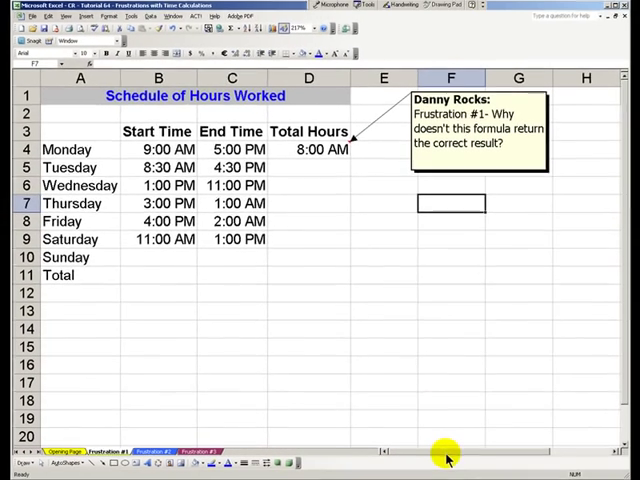
{"action": "scroll", "scroll_direction": "right", "scroll_amount": 3}
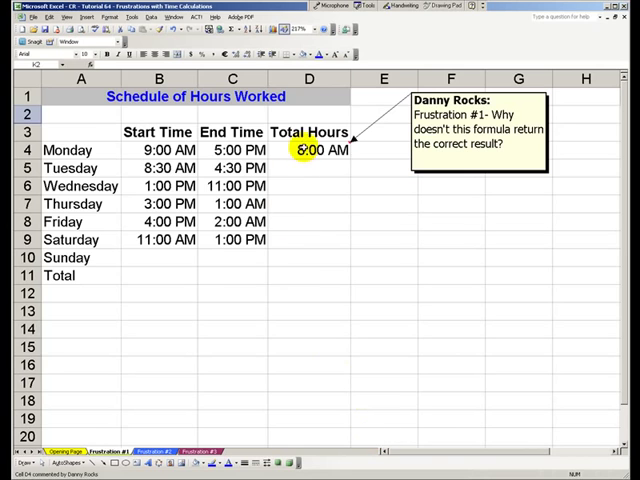
{"action": "right_click", "coordinate": [308, 150]}
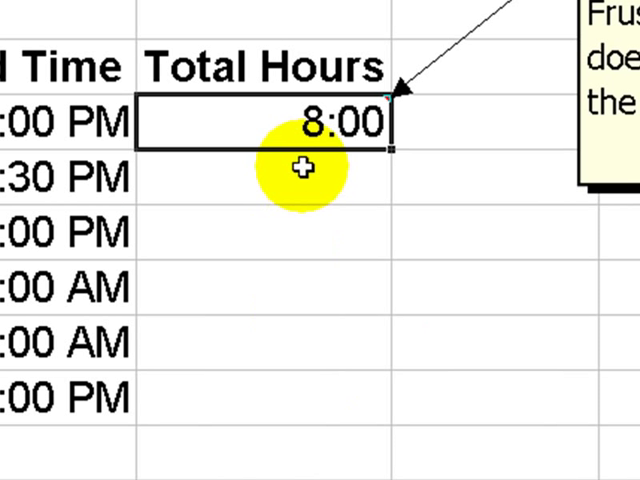
{"action": "mouse_move", "coordinate": [392, 150]}
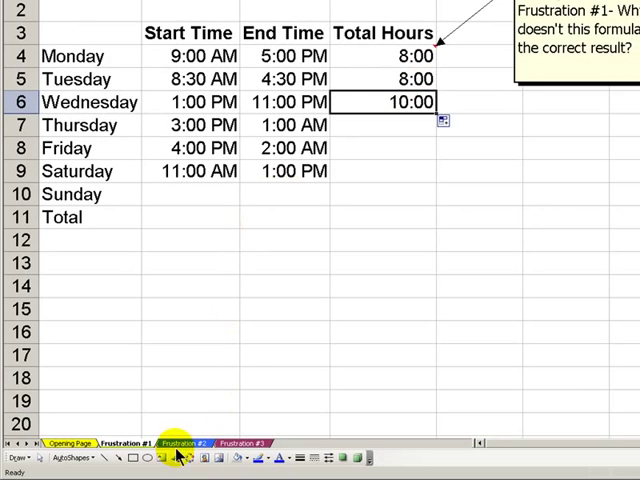
On Frustration #2, select the Total Hours column and Thursday's row where ######## appears
{"action": "left_click", "coordinate": [196, 444]}
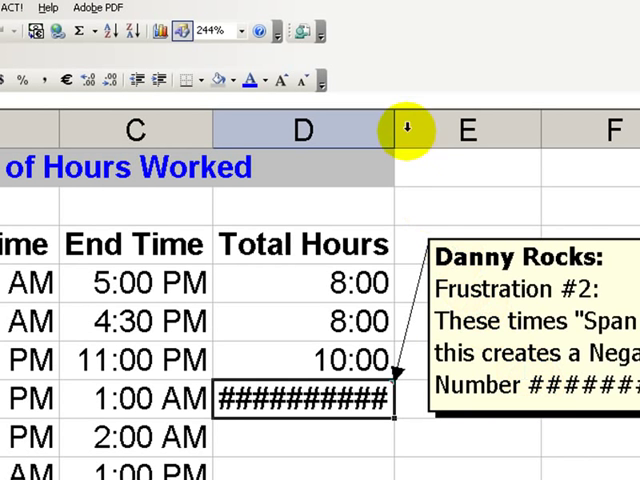
{"action": "left_click", "coordinate": [302, 128]}
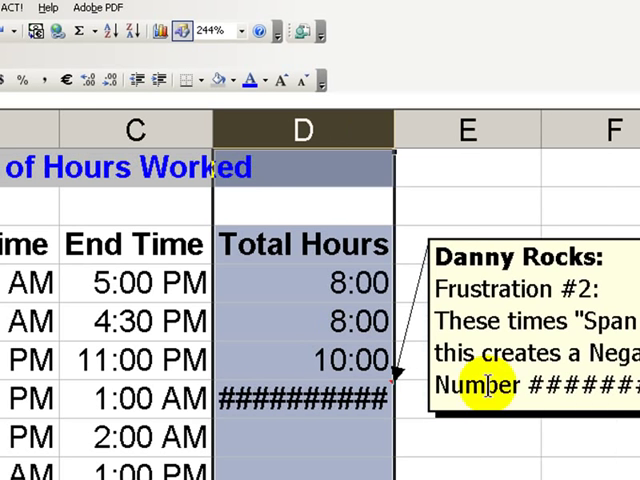
{"action": "left_click", "coordinate": [130, 400]}
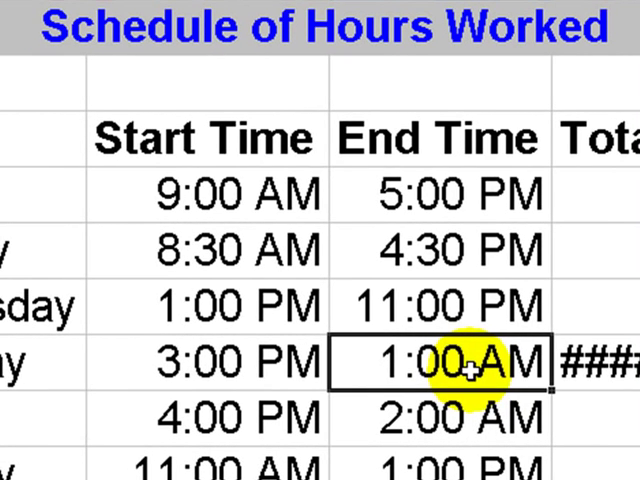
Select Thursday's 1:00 AM end time, bringing the 10:00 AM result and MOD tip into view
{"action": "left_click", "coordinate": [244, 360]}
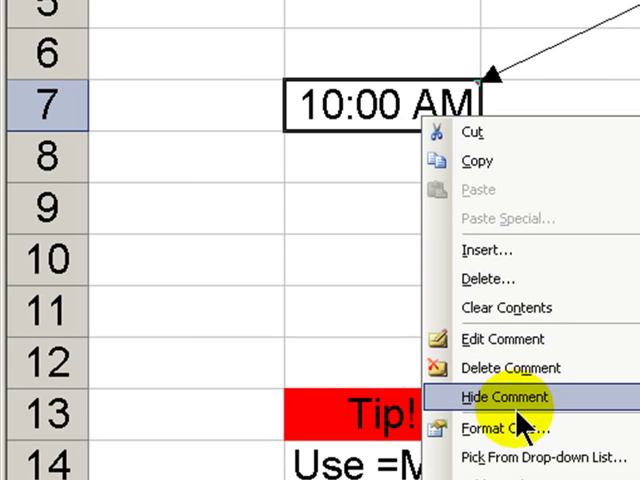
Format the corrected row 7 result as custom h:mm so it reads 10:00
{"action": "left_click", "coordinate": [516, 428]}
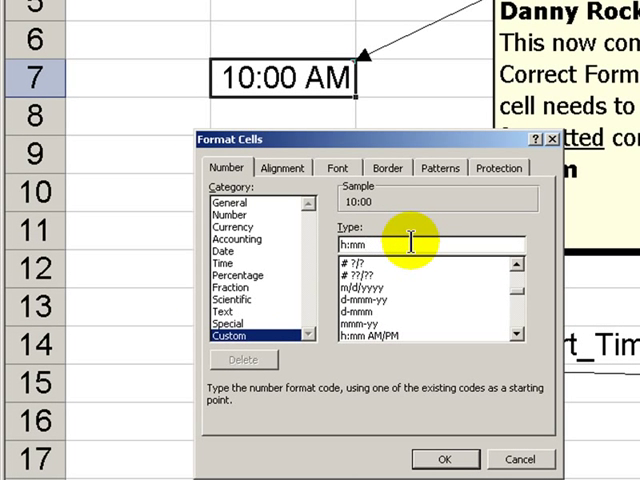
{"action": "left_click", "coordinate": [440, 458]}
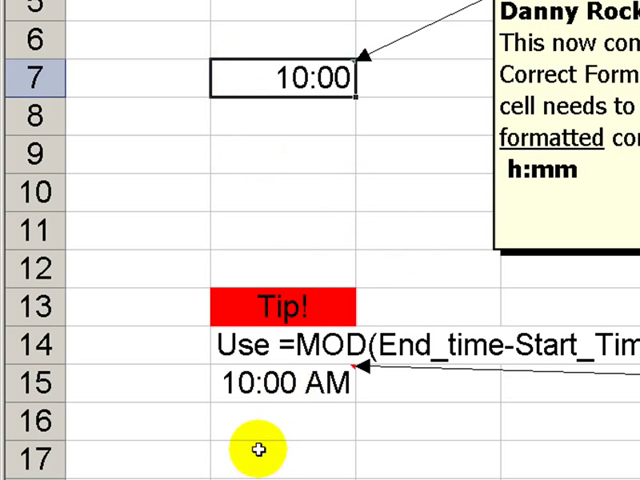
{"action": "mouse_move", "coordinate": [258, 176]}
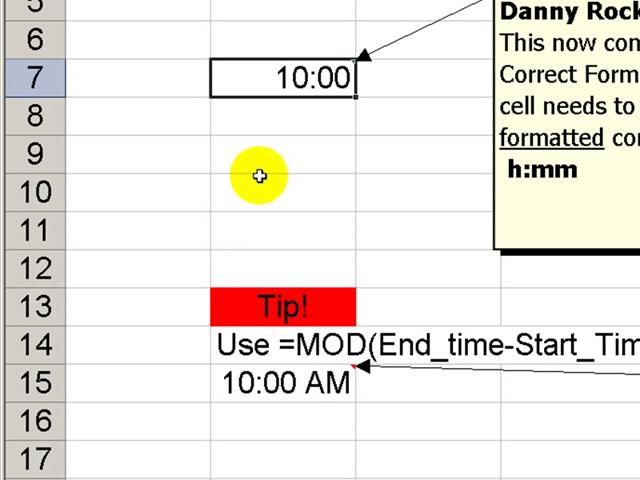
Enter =IF(C7<B7, C7+1, C7)-B7 for Thursday and confirm its h:mm format, giving 10:00
{"action": "type", "text": "=IF(C7<B7, C7+1, C7)-B7"}
{"action": "type", "text": "h:mm A"}
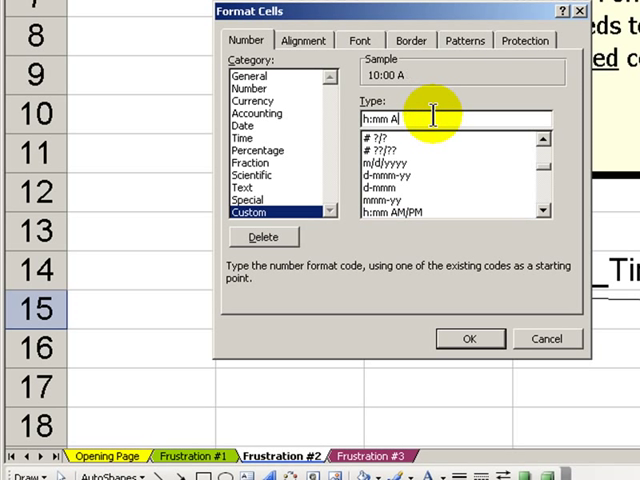
{"action": "left_click", "coordinate": [470, 338]}
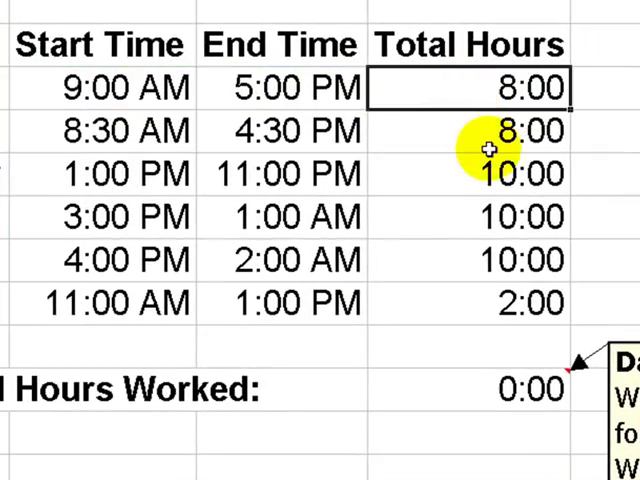
Enter =SUM(D4:D10) in the Total Hours Worked cell, which shows 0:00
{"action": "left_click", "coordinate": [504, 300]}
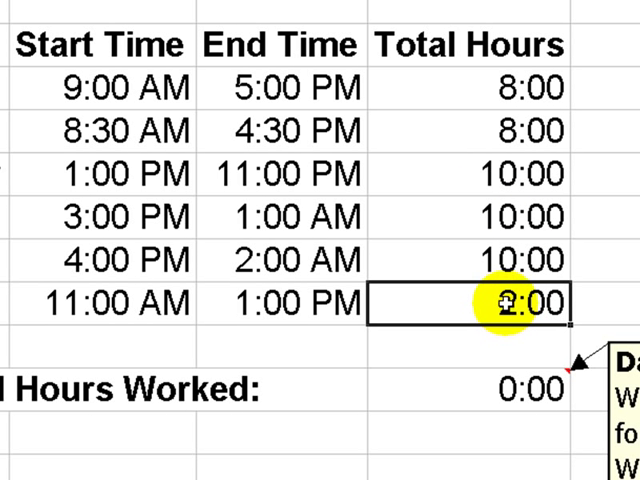
{"action": "left_click", "coordinate": [500, 404]}
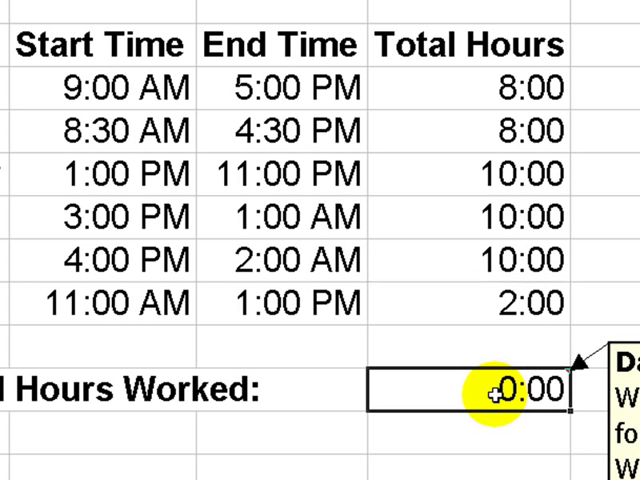
{"action": "type", "text": "=SUM(D4:D10)"}
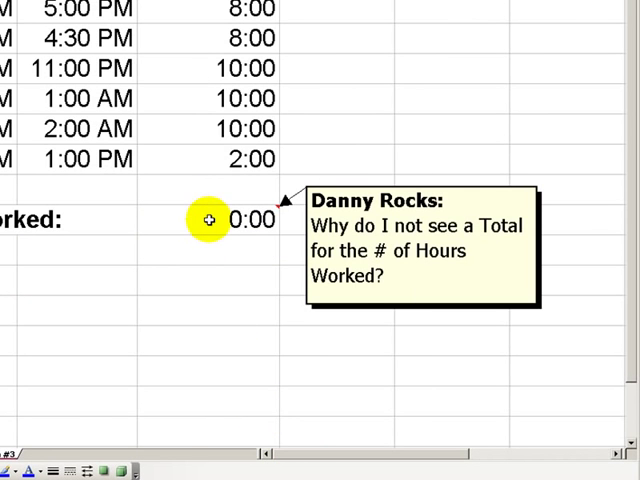
{"action": "left_click", "coordinate": [208, 220]}
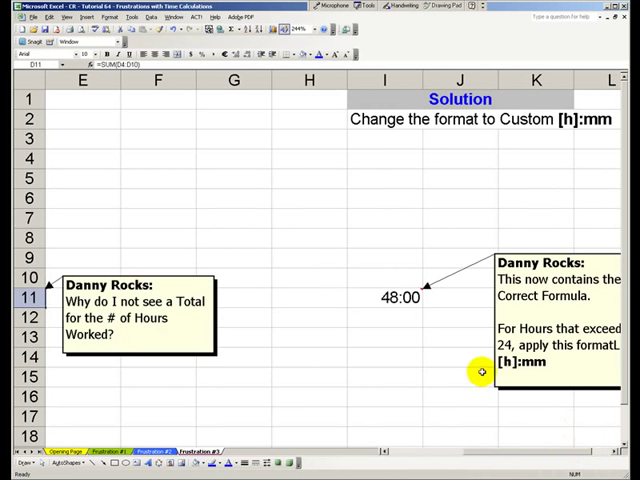
{"action": "mouse_move", "coordinate": [500, 364]}
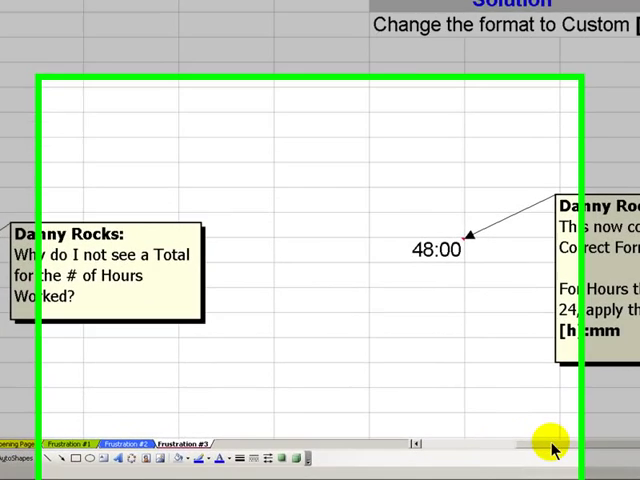
{"action": "left_click", "coordinate": [186, 432]}
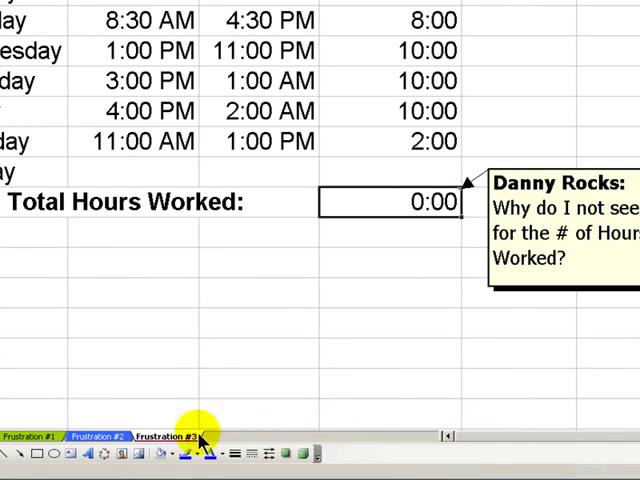
Go back via Frustration #2 to the workbook's Opening Page sheet
{"action": "left_click", "coordinate": [108, 434]}
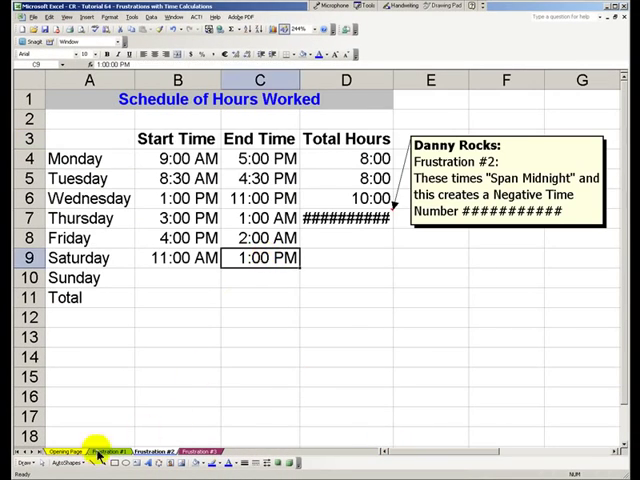
{"action": "left_click", "coordinate": [50, 444]}
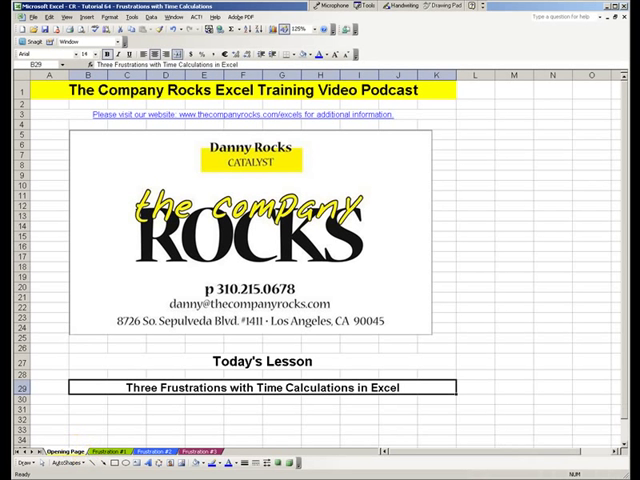